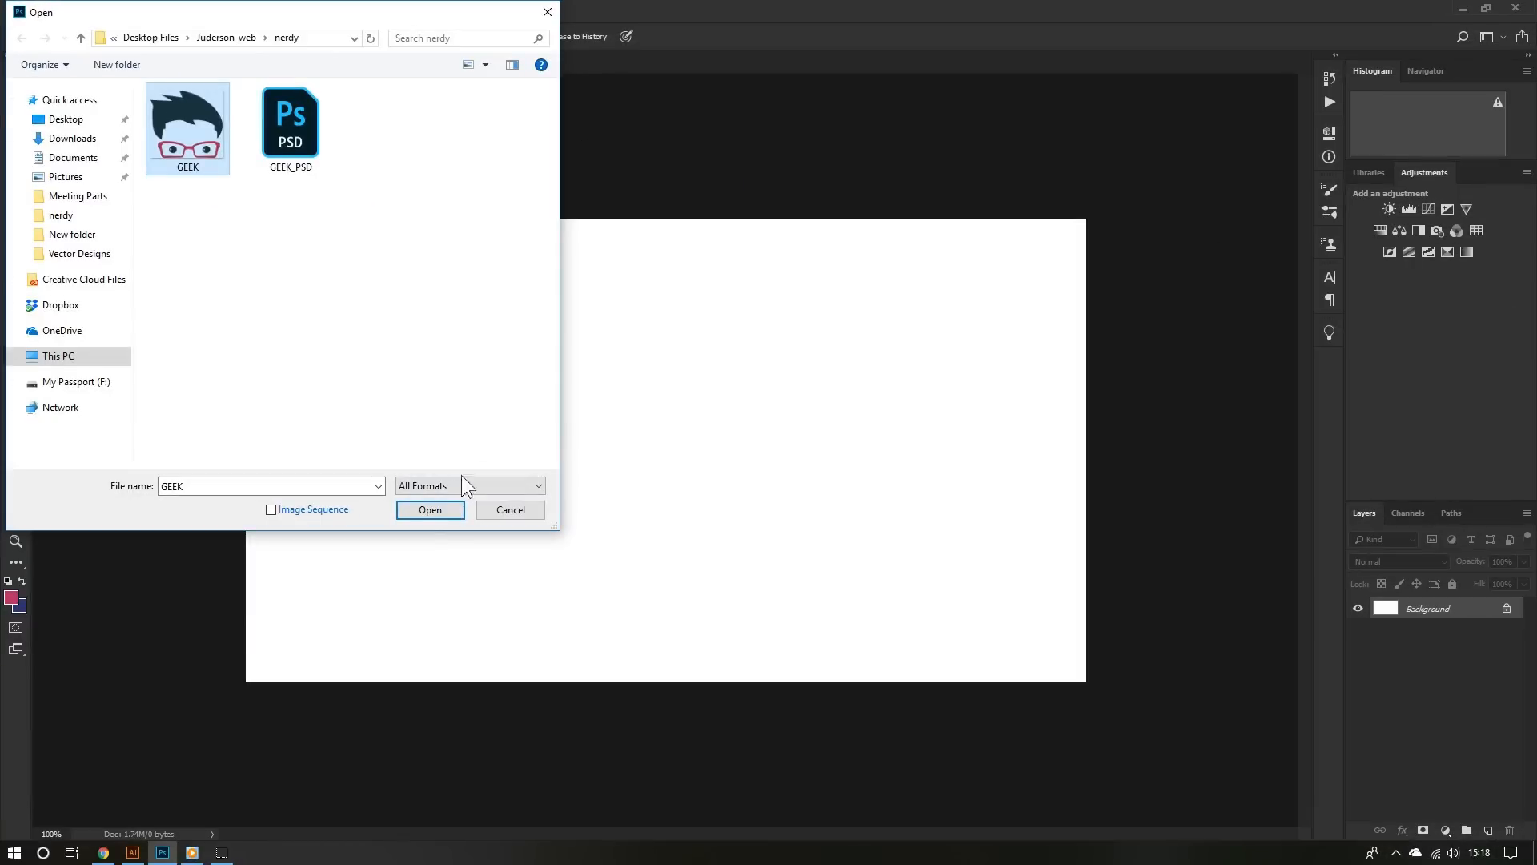
- Load GEEK.png from the Open dialog into its own Photoshop document
{"action": "left_click", "coordinate": [429, 509]}
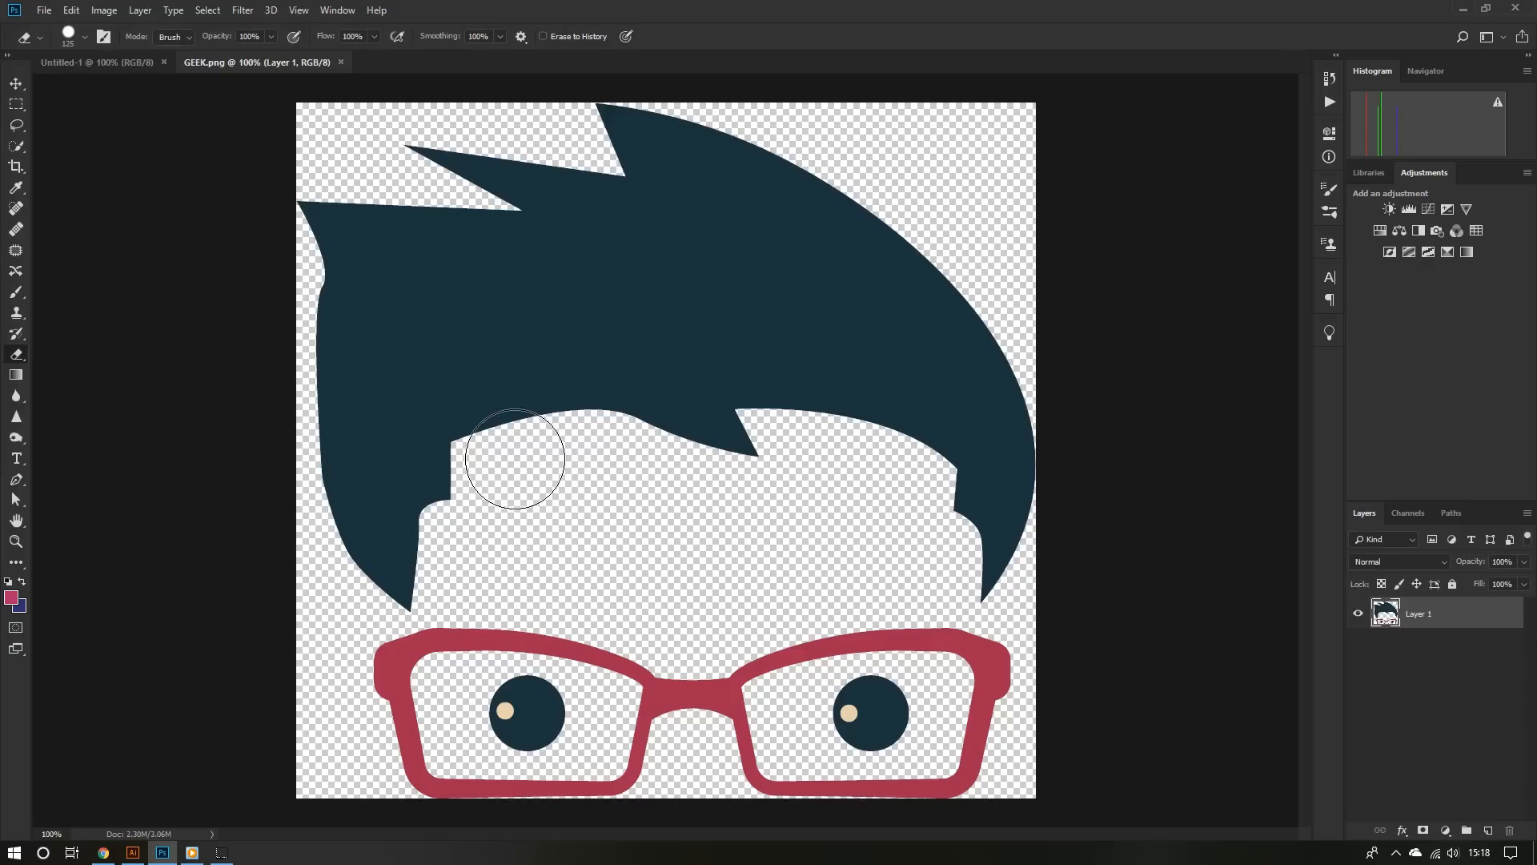